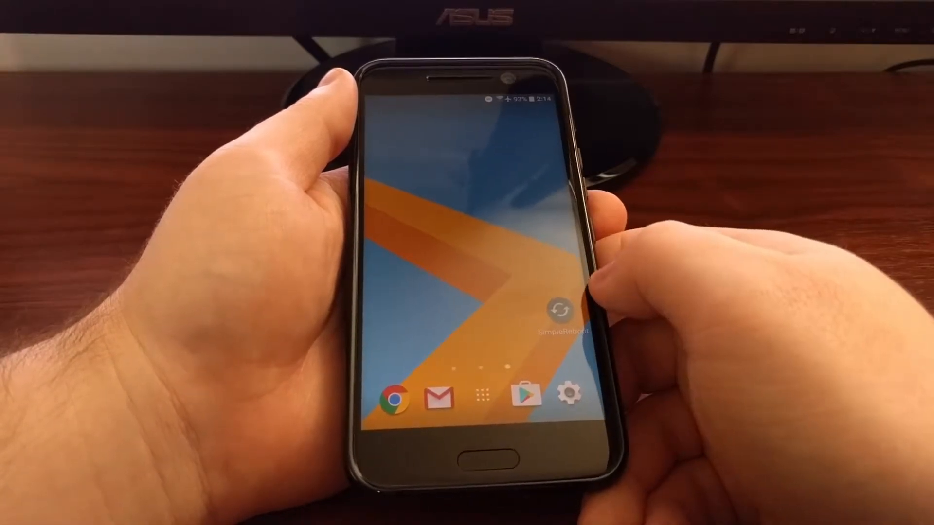
Restart the HTC 10 into recovery via the Simple Reboot shortcut.
click(559, 311)
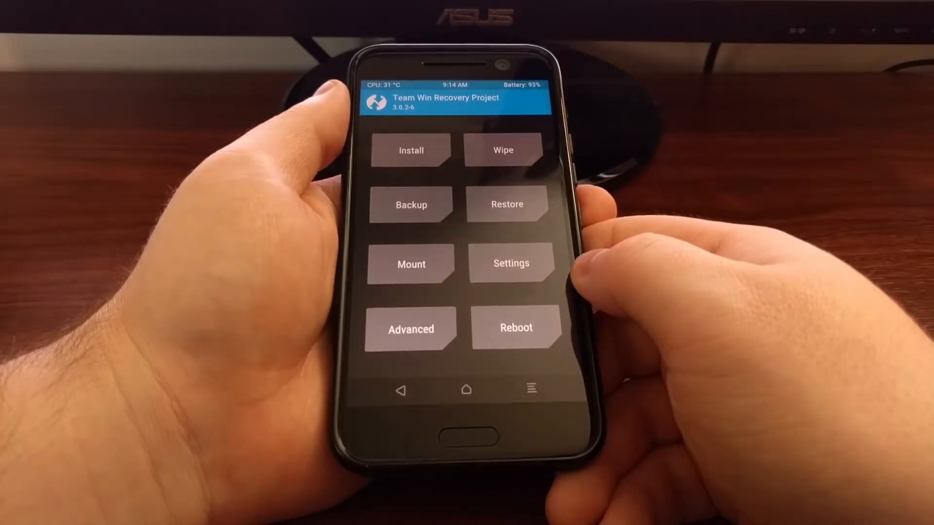
Name the new backup 'stock-root' with the current date appended.
click(411, 204)
text(stock)
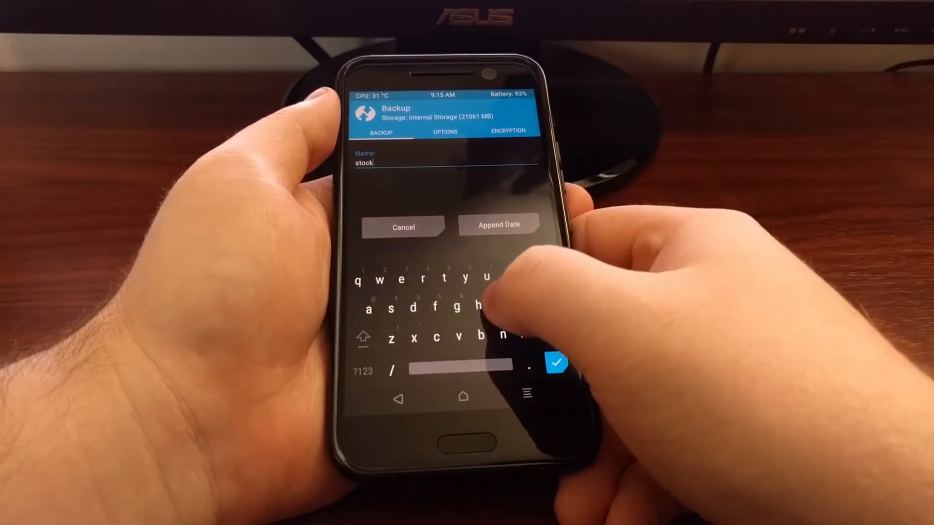
text(root-)
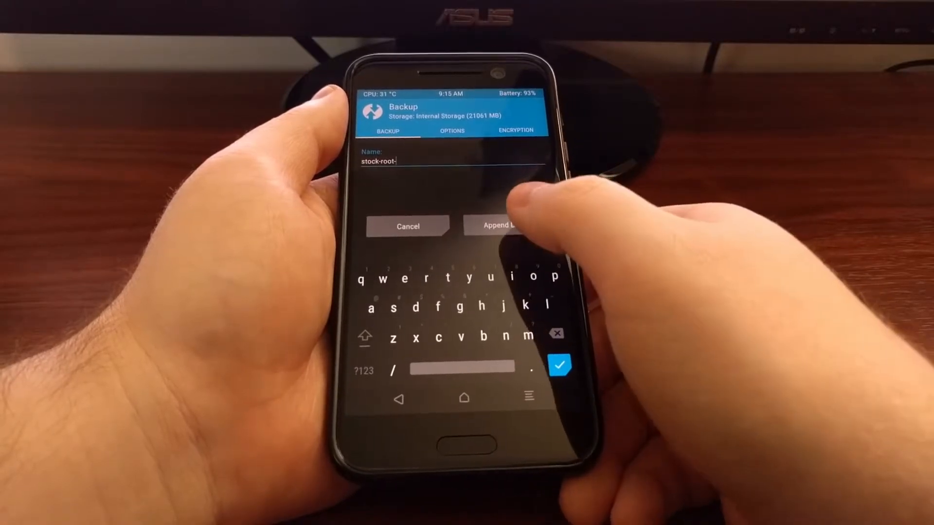
click(497, 226)
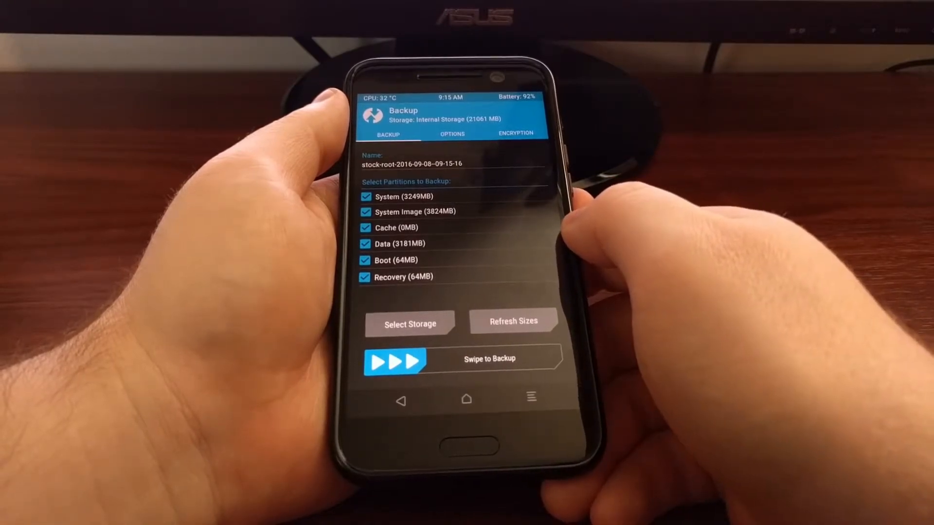
click(410, 323)
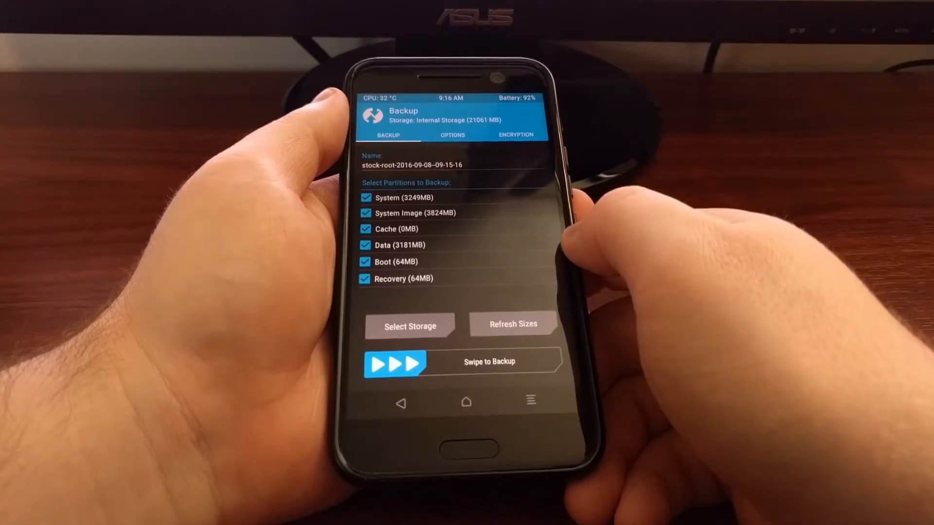
click(451, 135)
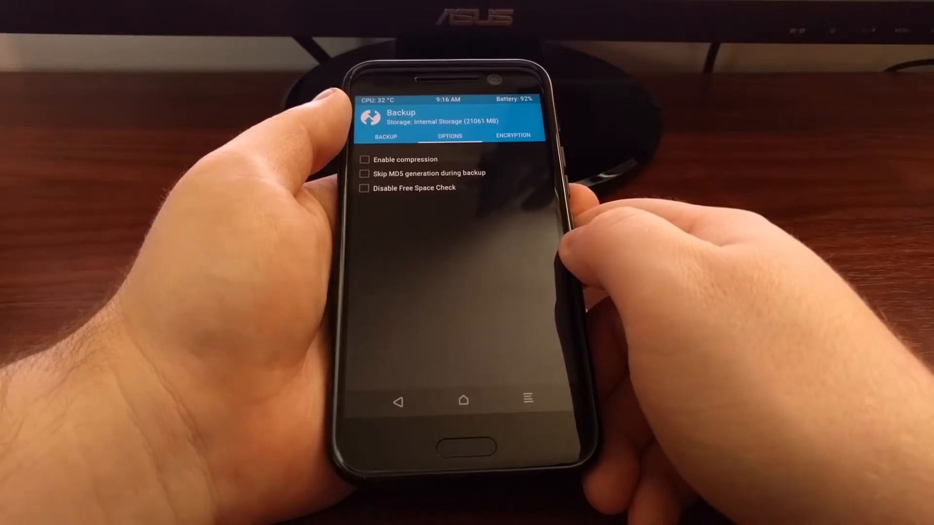
click(511, 137)
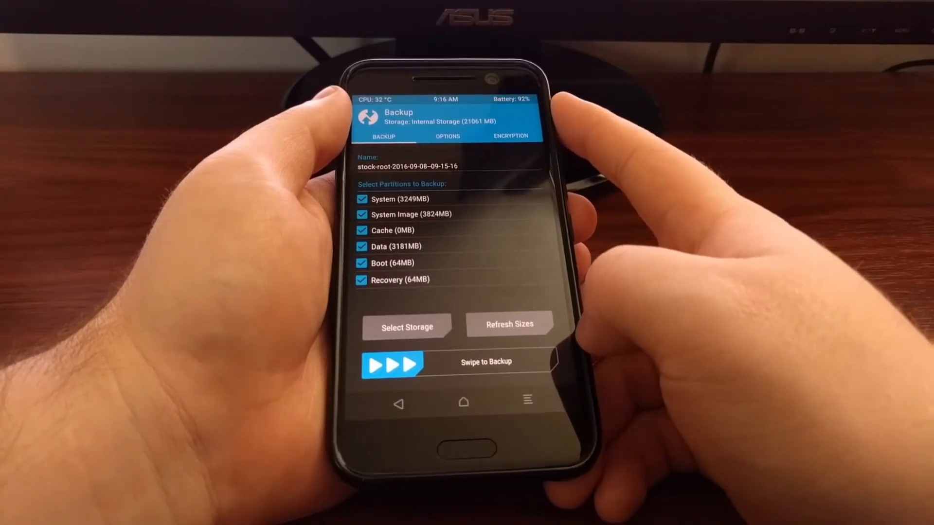
Swipe to start the backup of all six partitions and let it finish.
drag(393, 361, 519, 362)
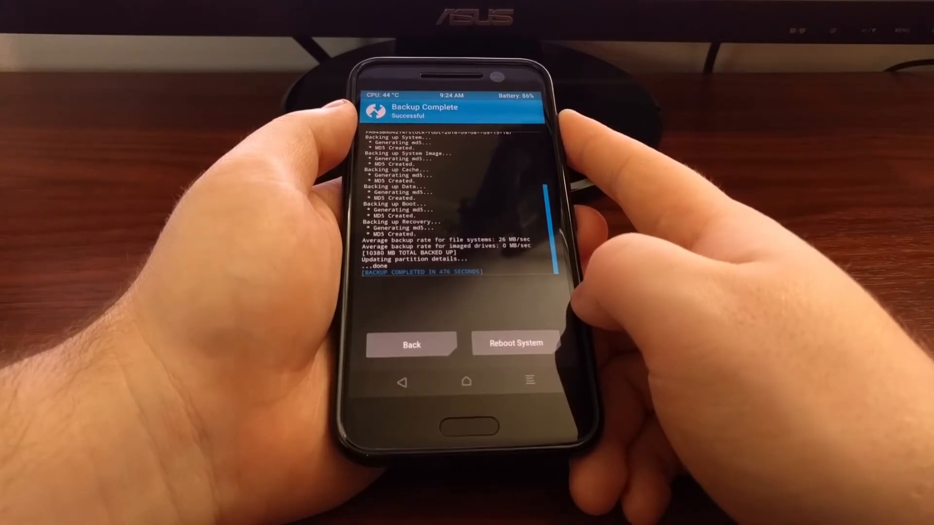
Reboot the phone into its normal system from the Backup Complete screen.
click(513, 342)
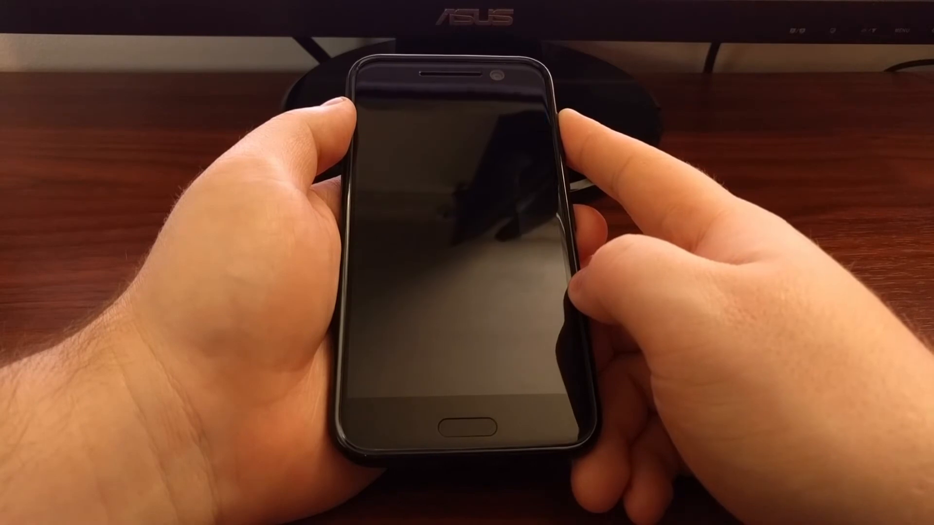